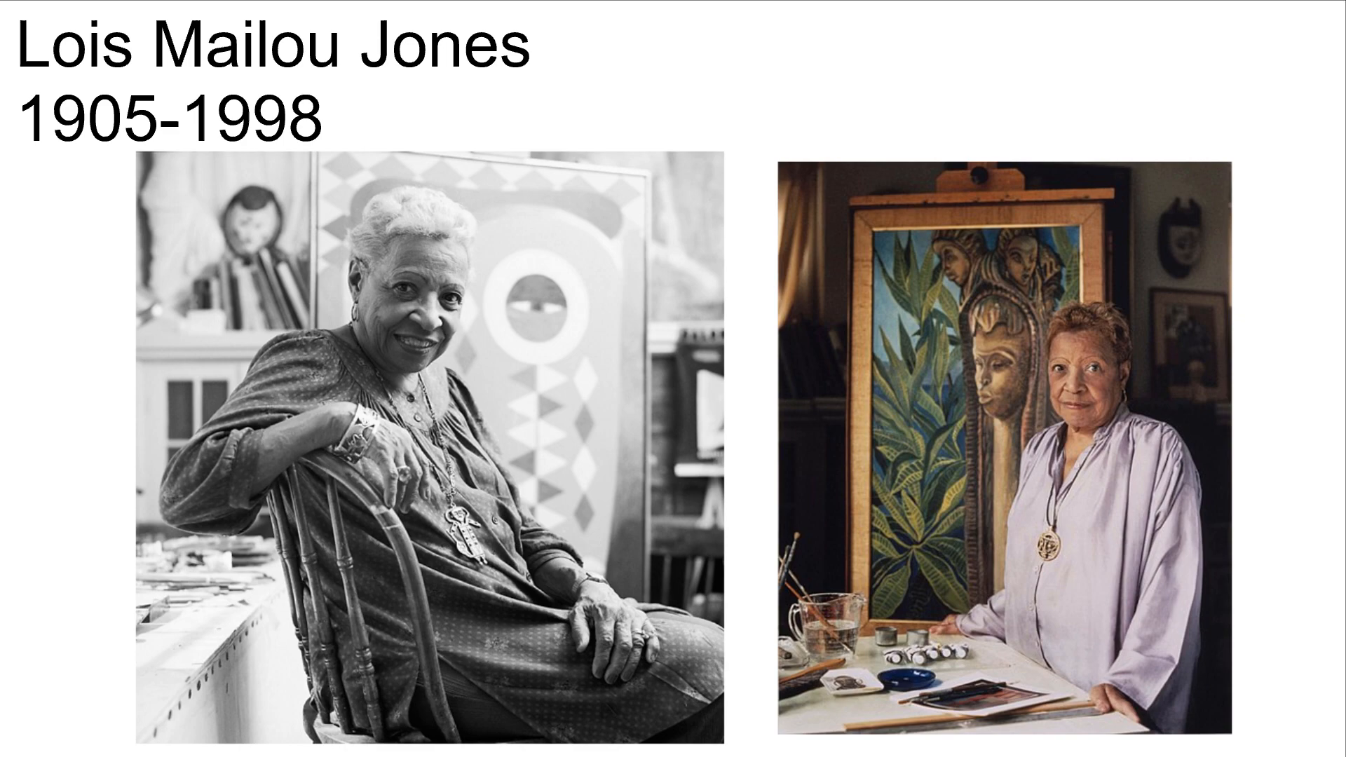
{"action": "key", "text": "Right"}
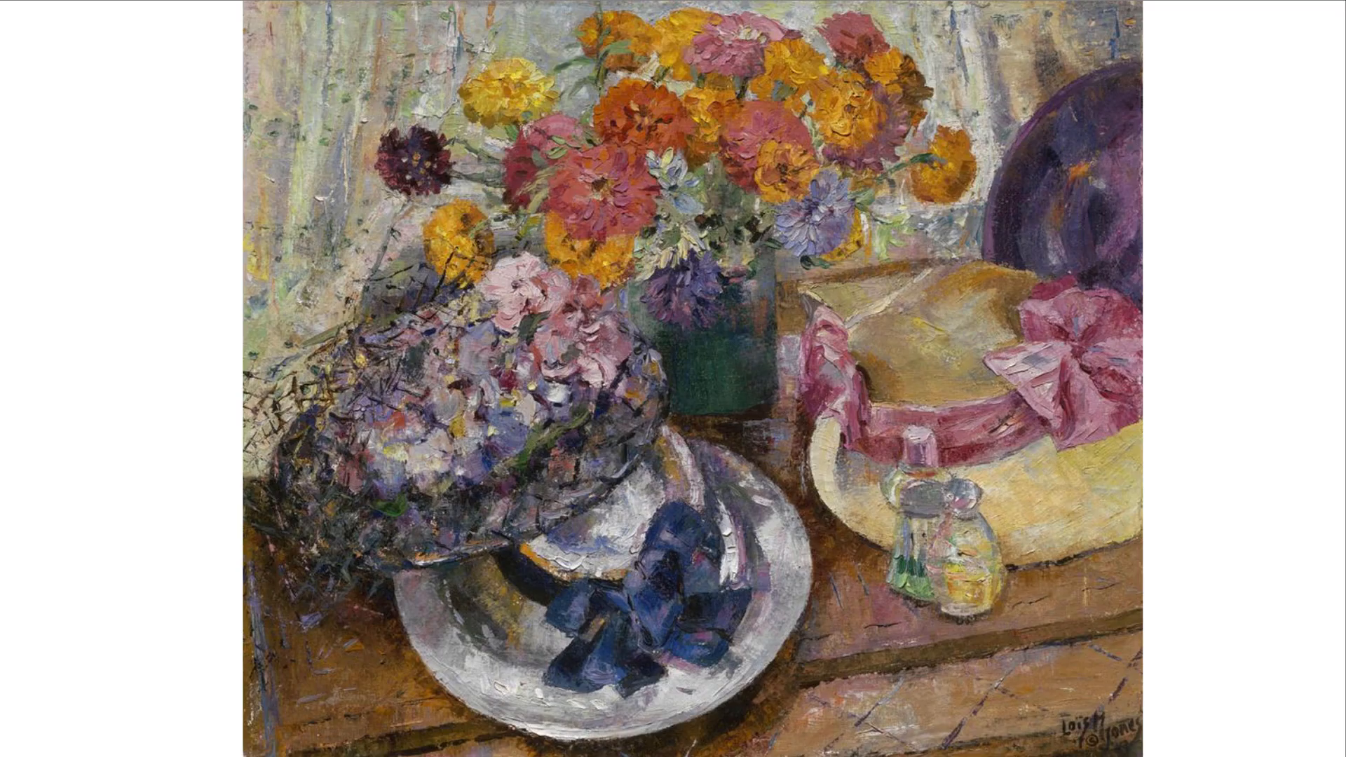